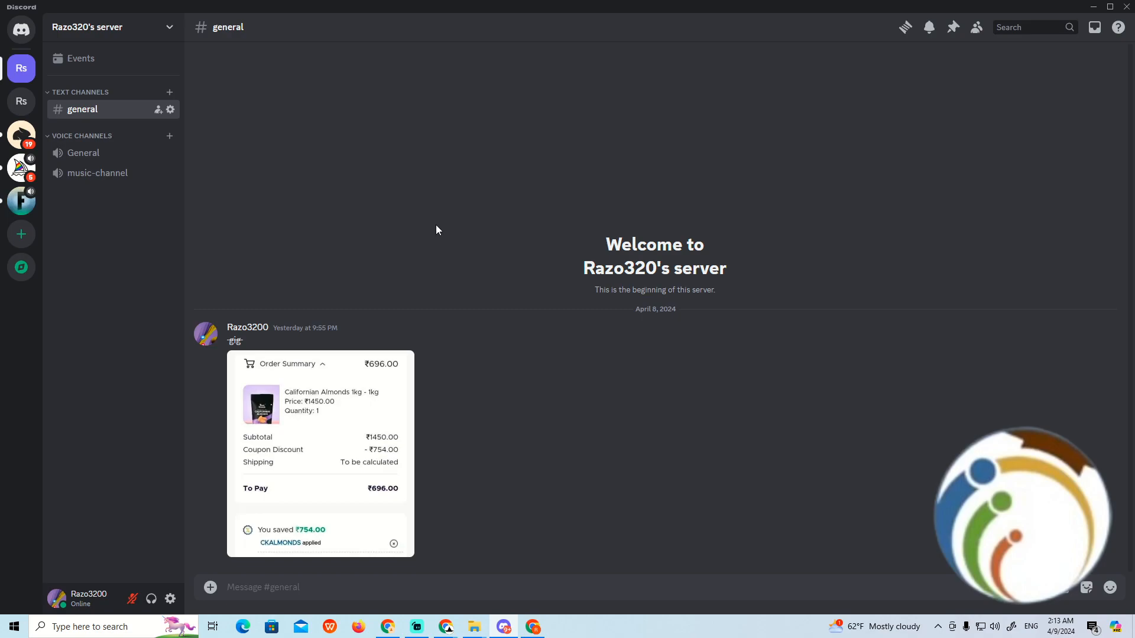
mouse_move(5, 144)
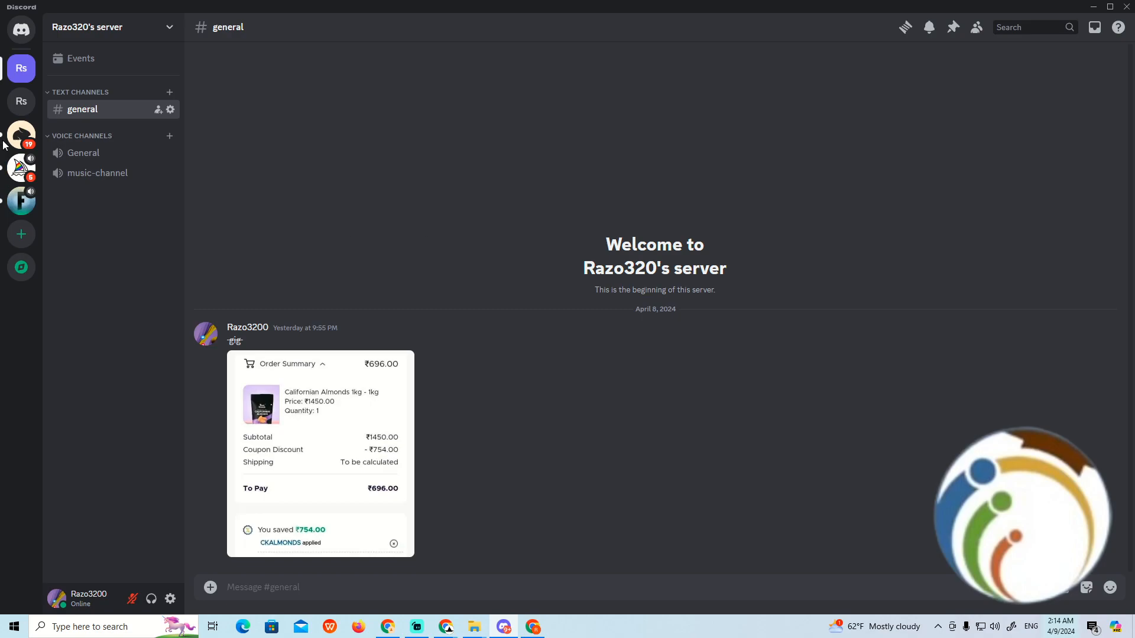
mouse_move(22, 134)
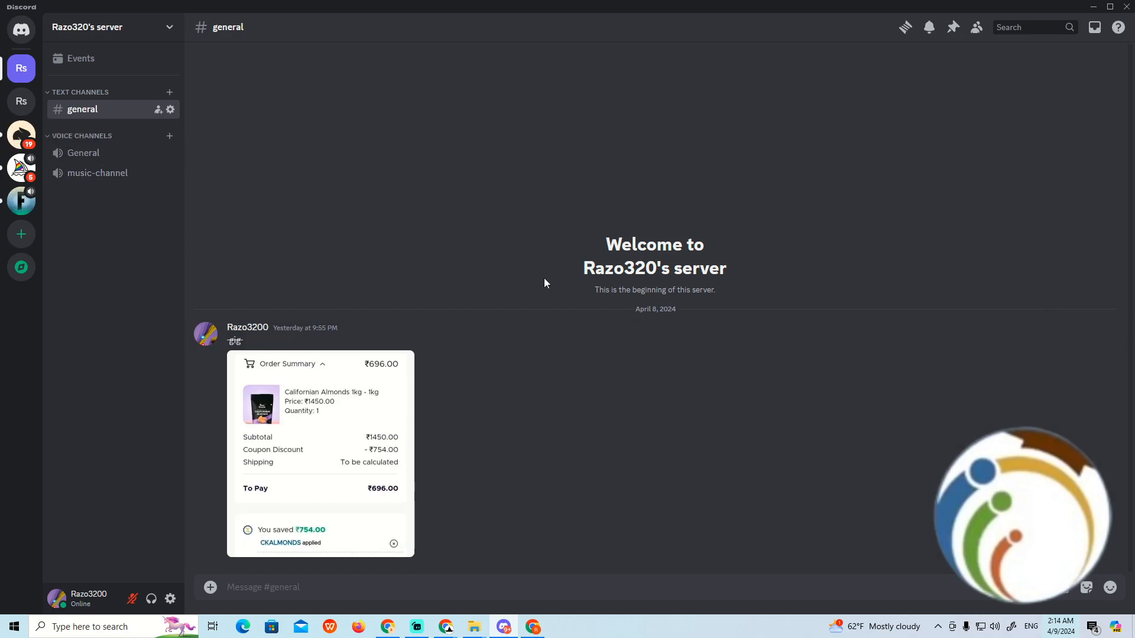
mouse_move(3, 120)
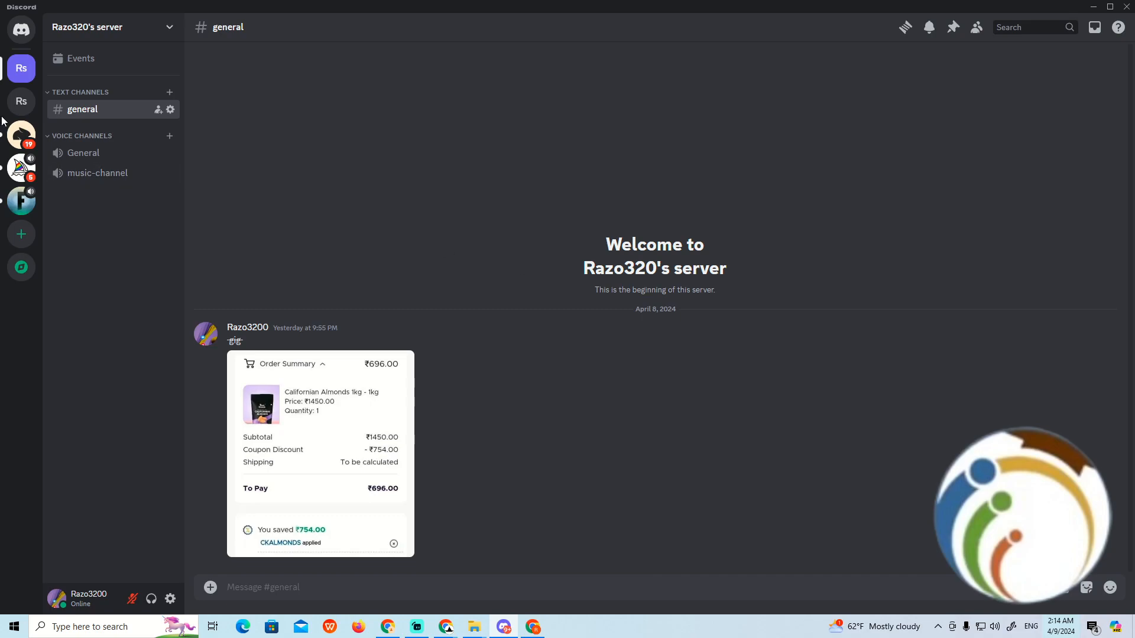
mouse_move(21, 135)
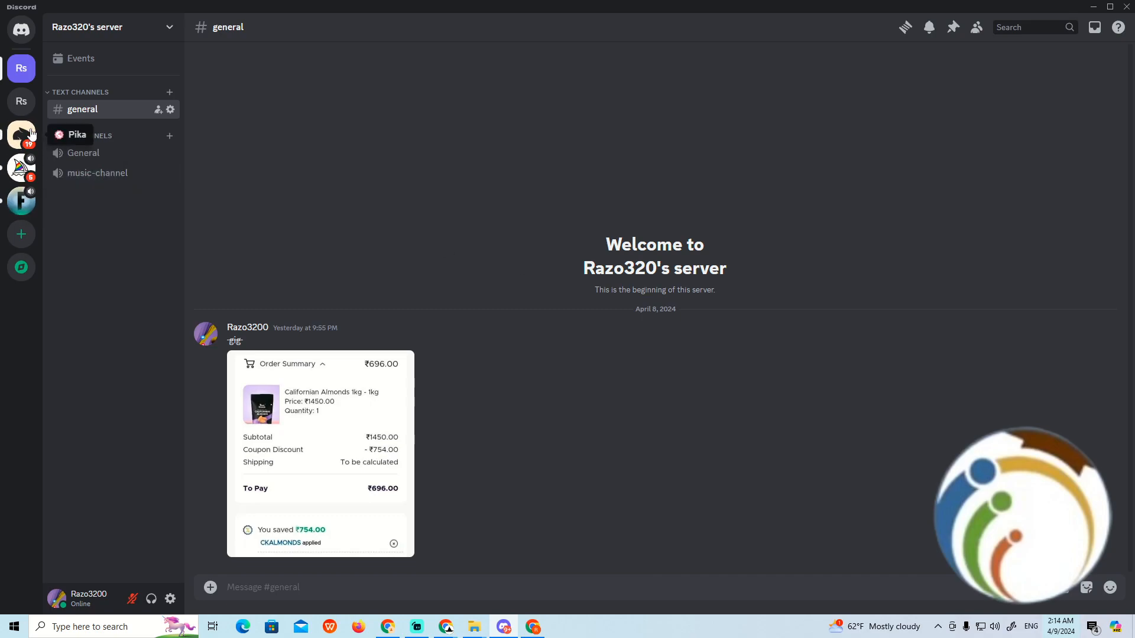
mouse_move(21, 100)
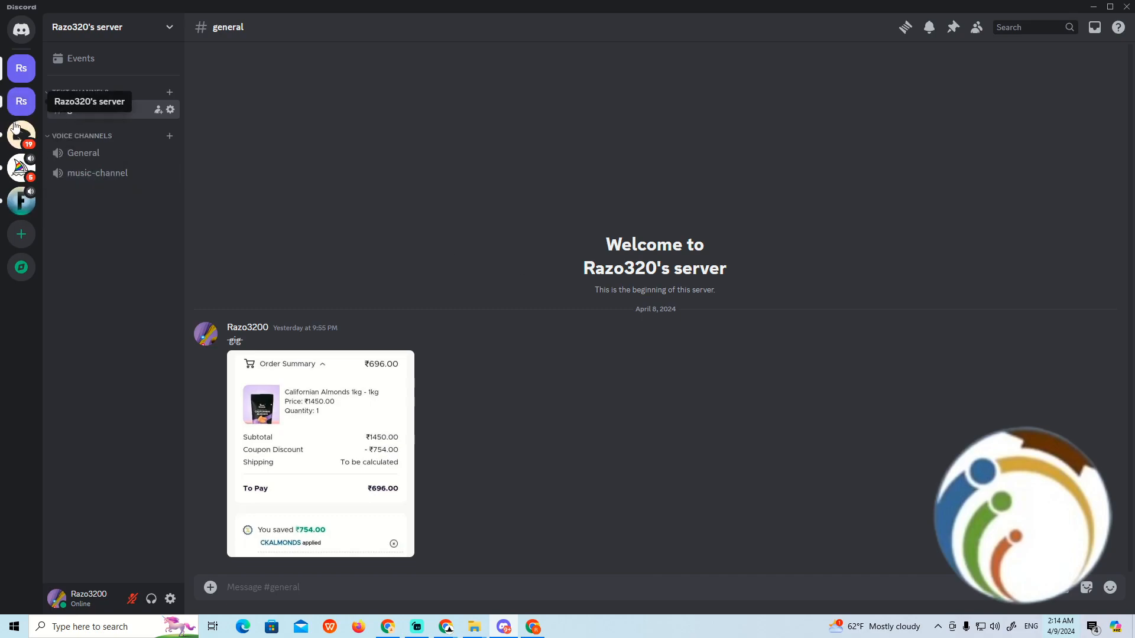
- Bring up the context actions for the Pika server's support channel in the chat category
click(22, 133)
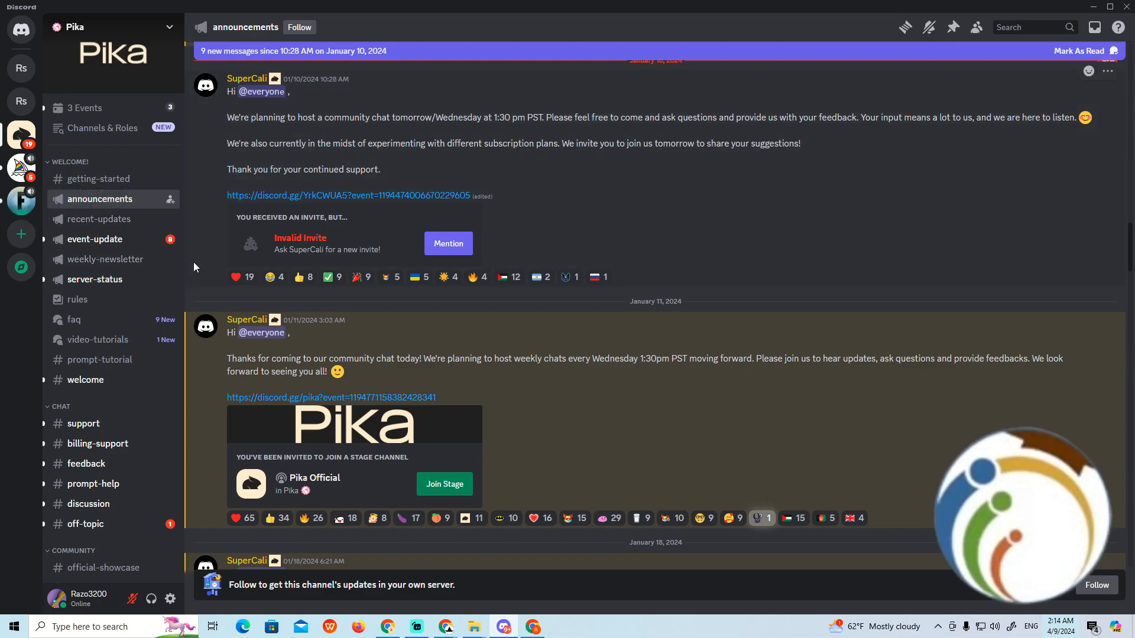
mouse_move(83, 423)
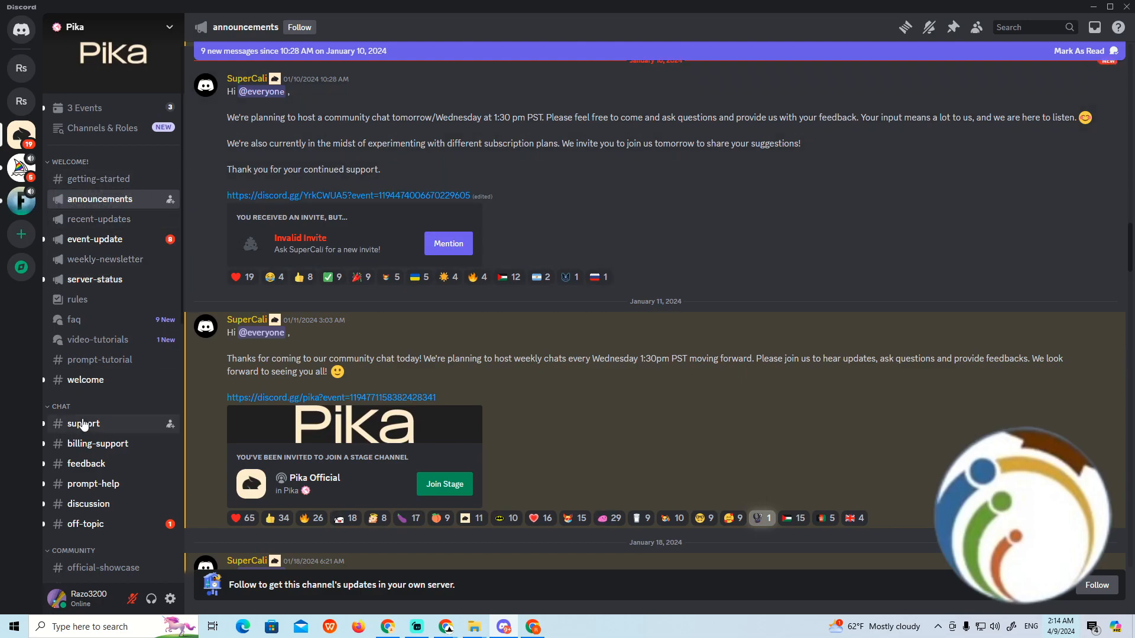
right_click(60, 406)
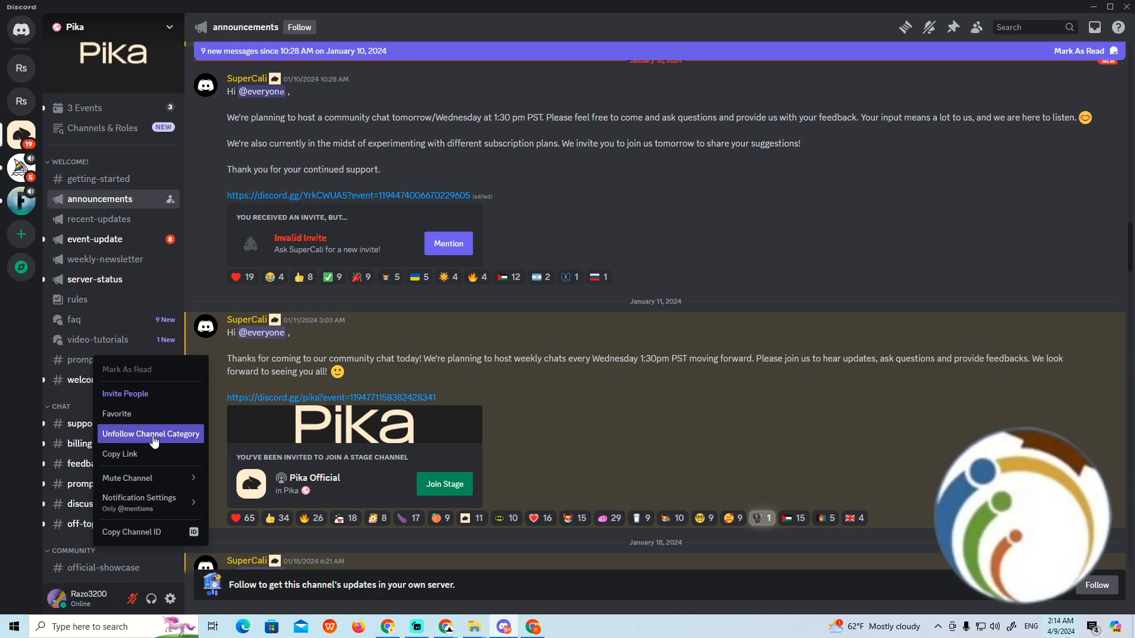
- Unfollow the chat category, add event-update back to the channel list, and go to Channels & Roles
click(150, 434)
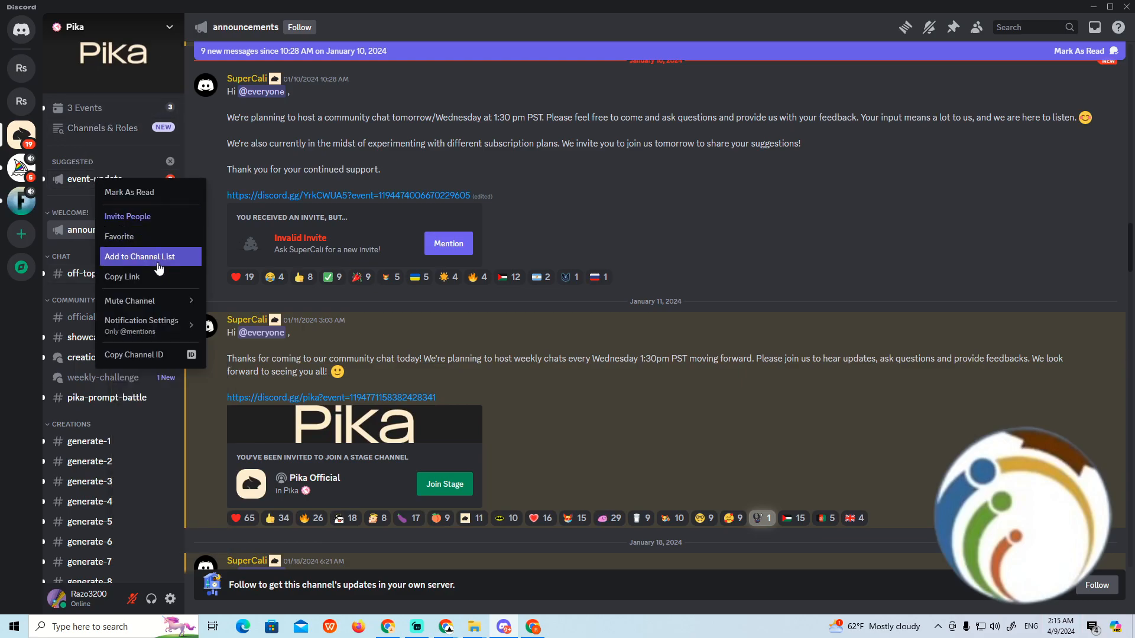
click(140, 256)
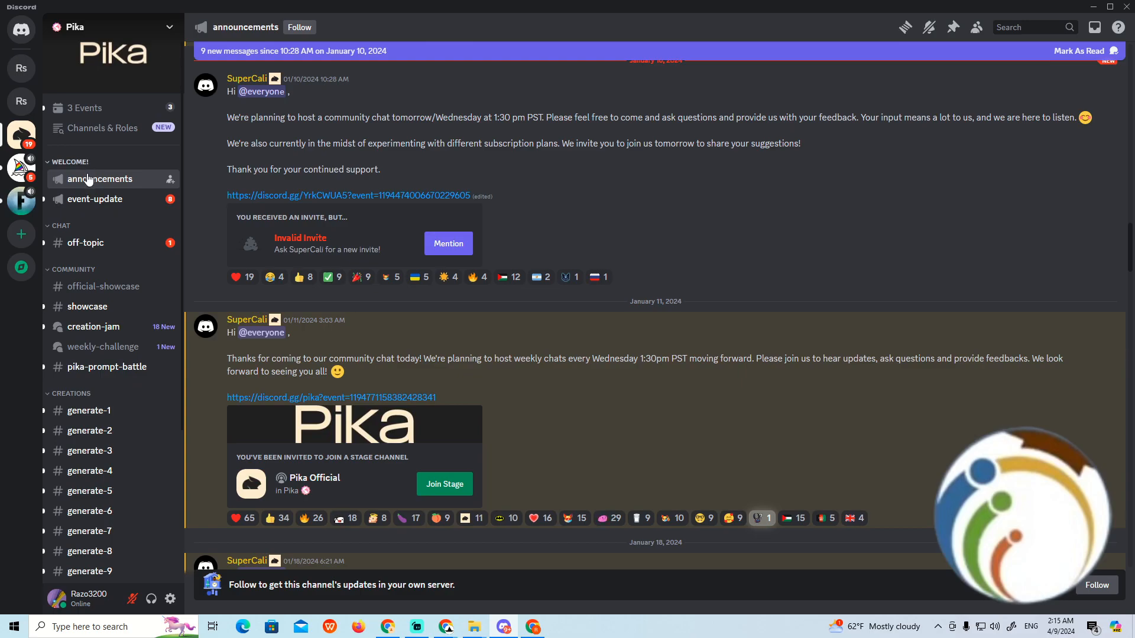
click(101, 128)
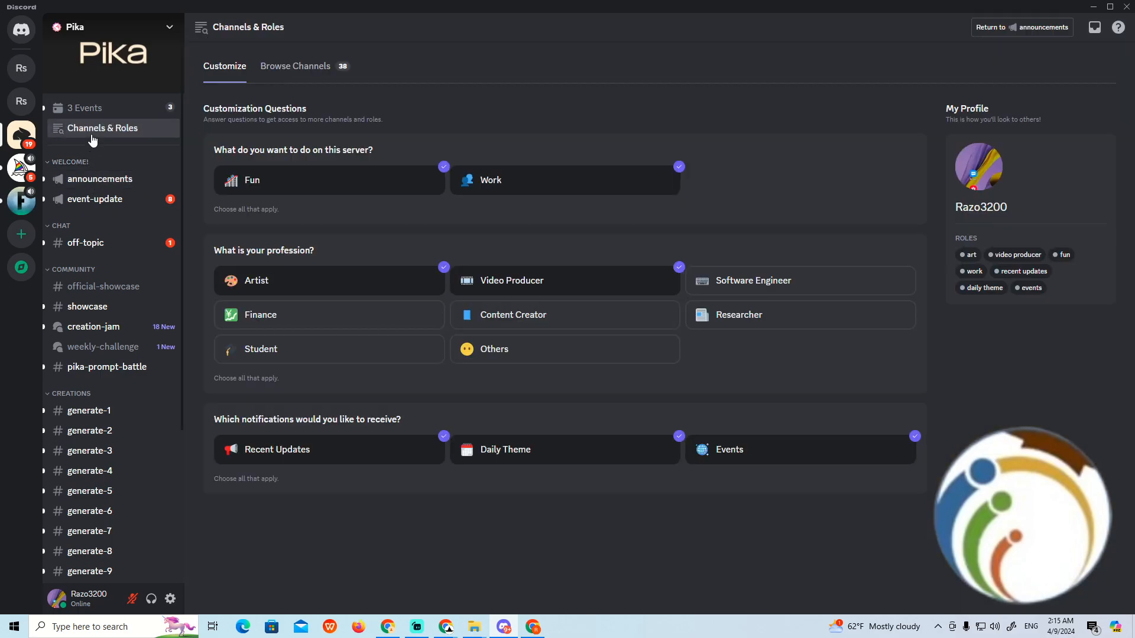
- Browse all Pika channels by category and review the checkboxes for followed channels like event-update and off-topic
click(295, 66)
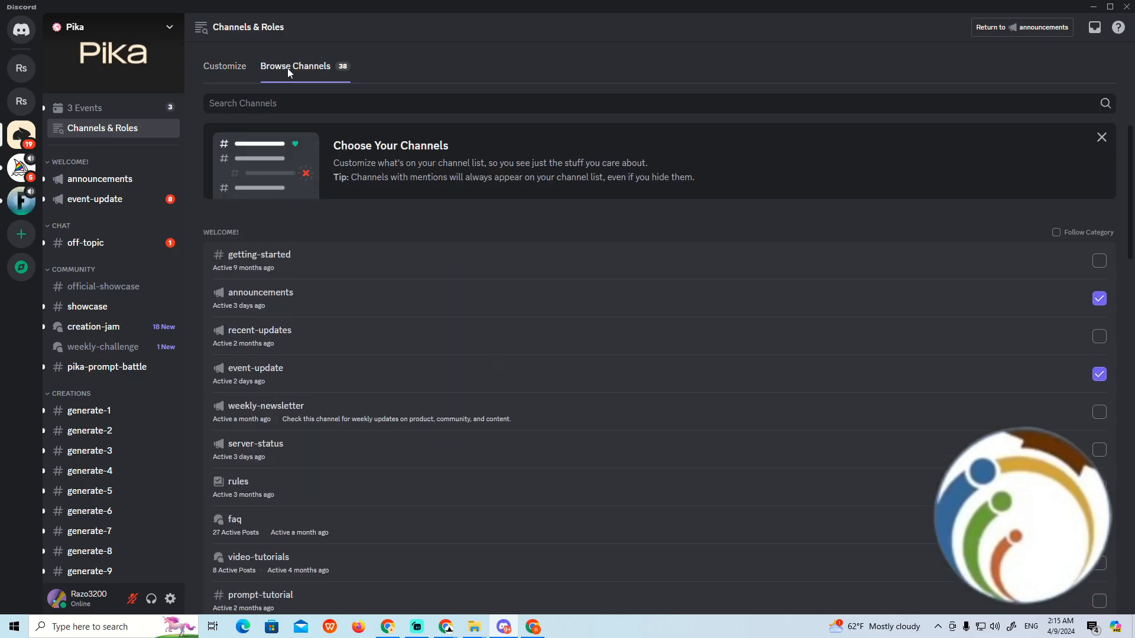
mouse_move(411, 196)
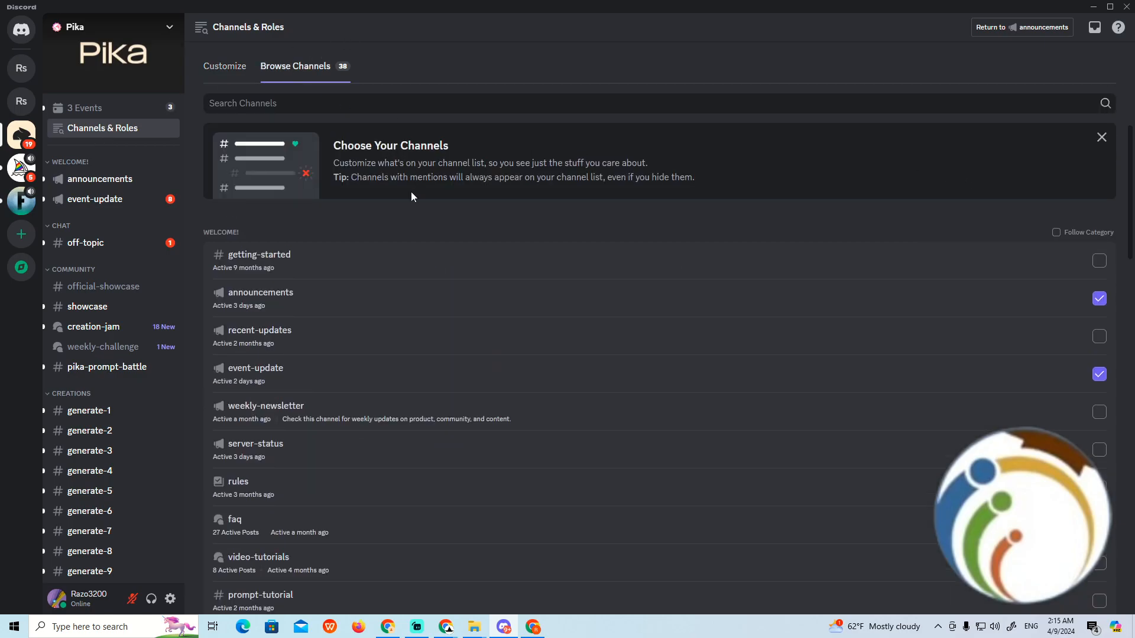
scroll(down, 3)
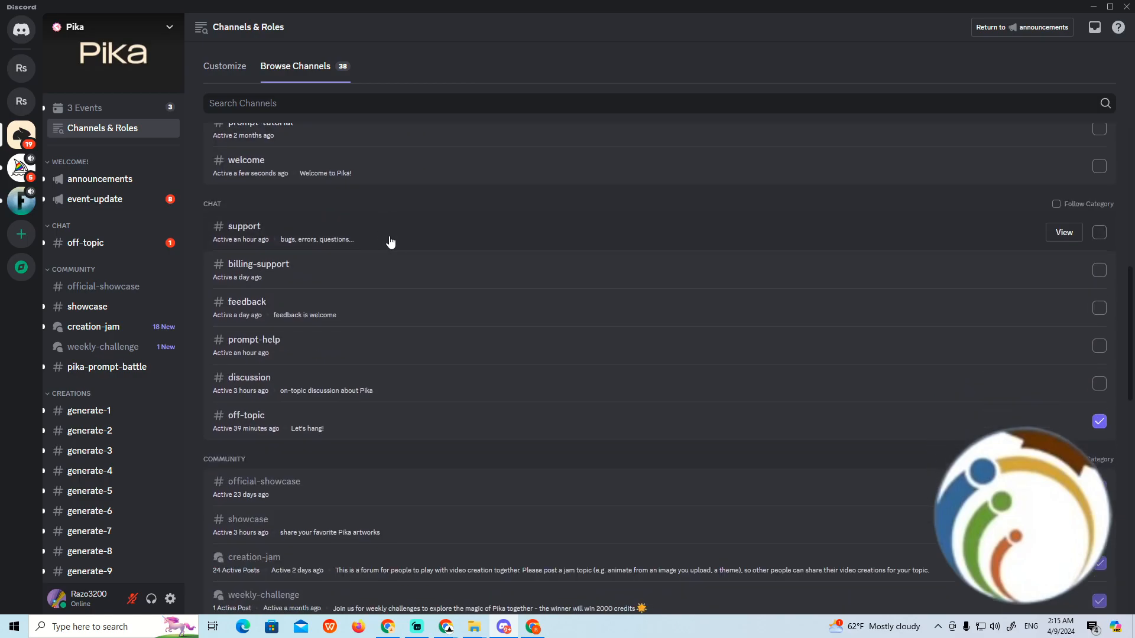
mouse_move(628, 219)
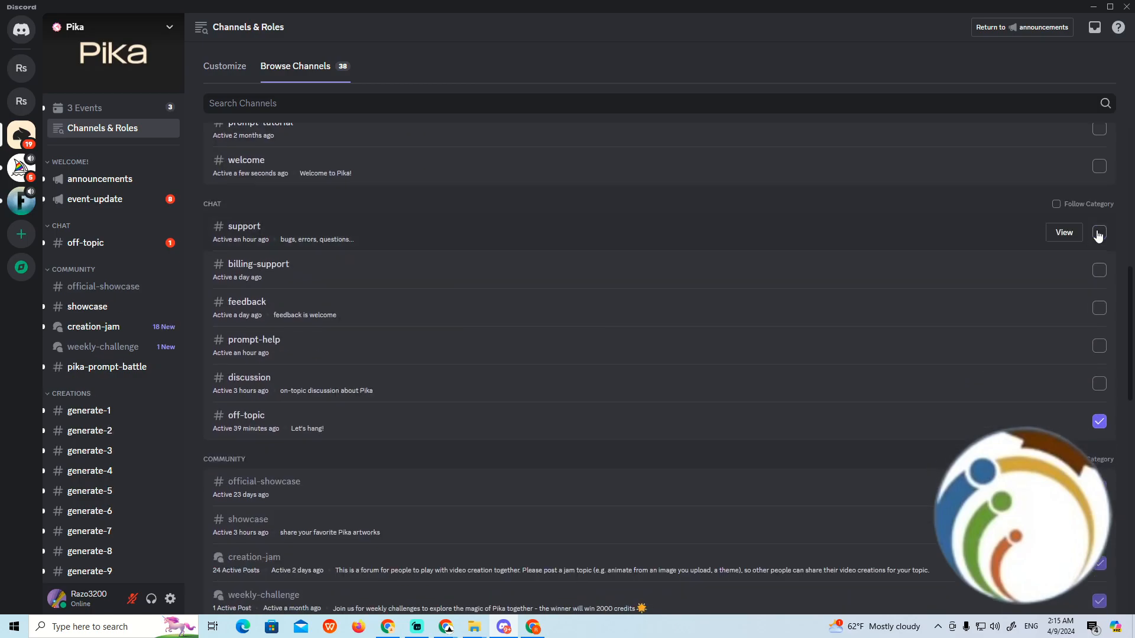
click(1098, 232)
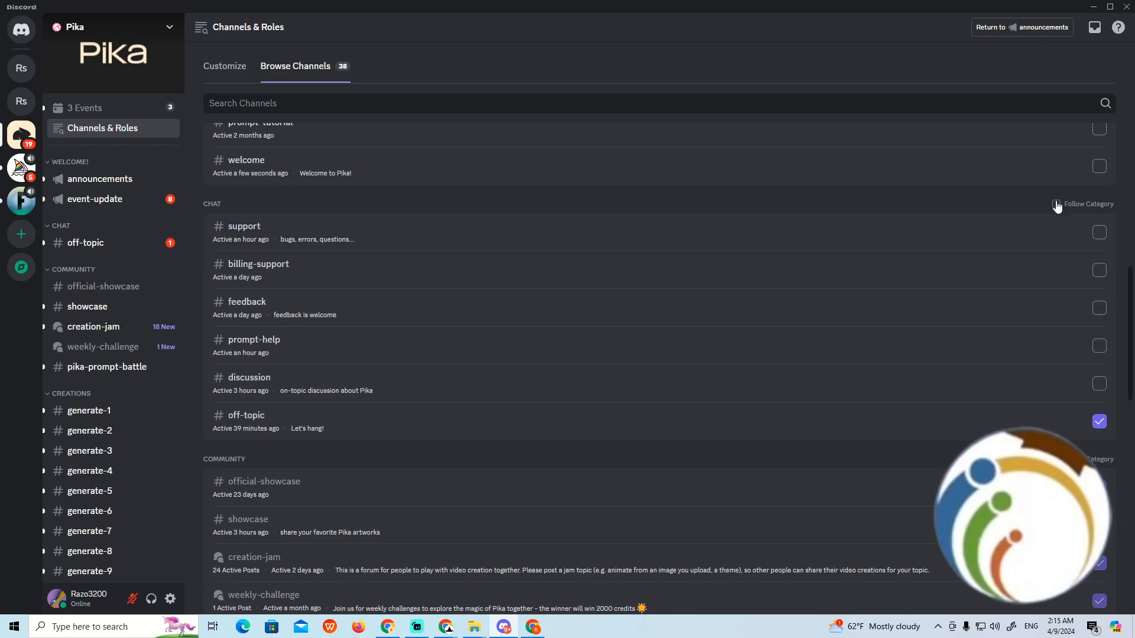
click(1089, 203)
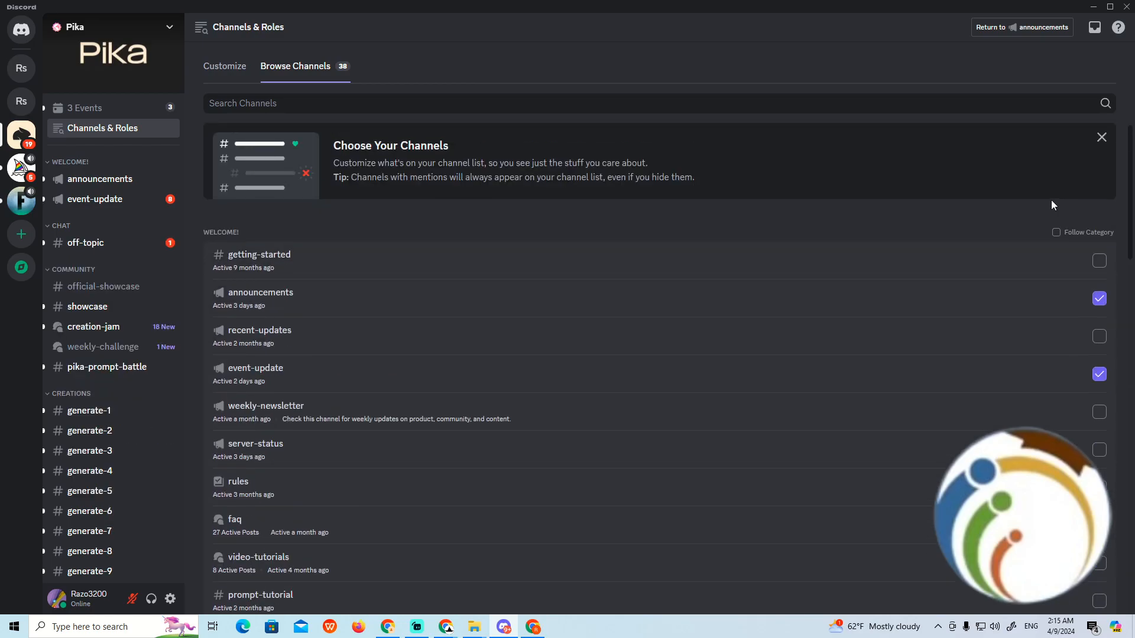
mouse_move(1053, 262)
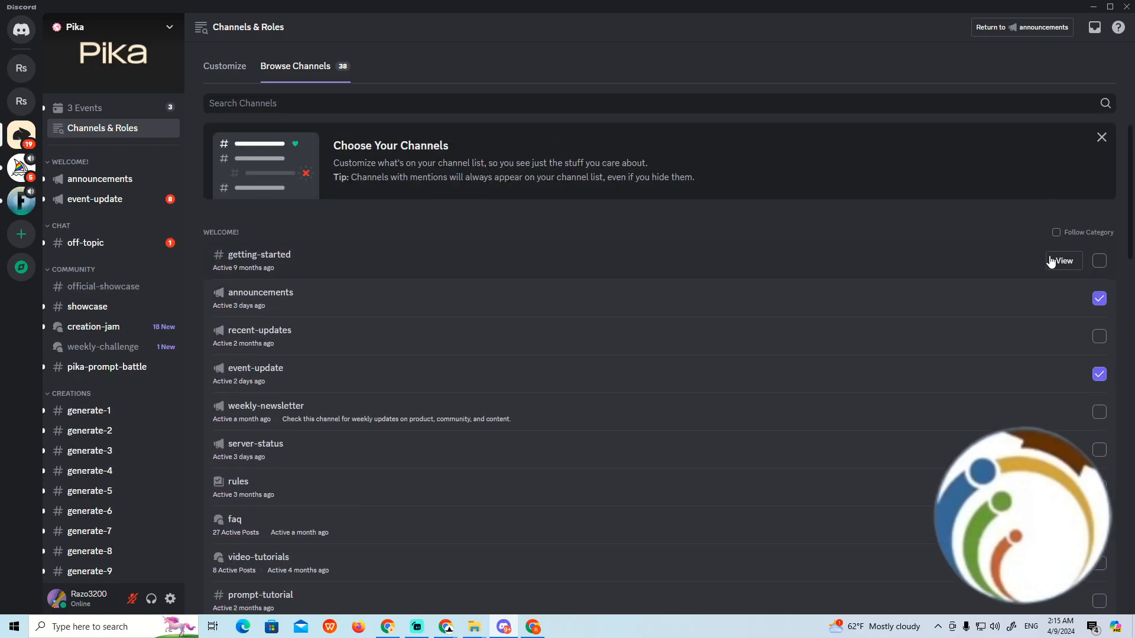